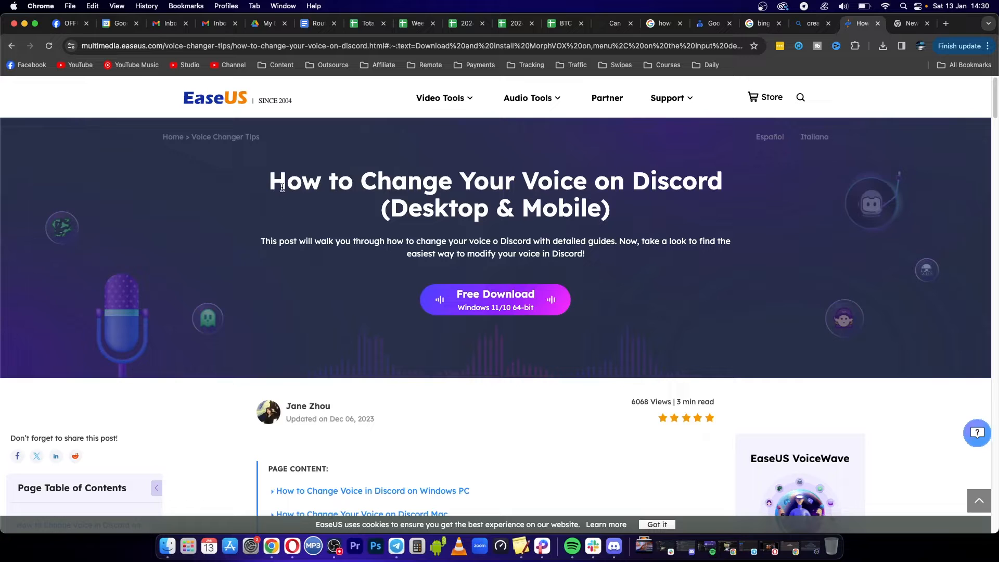
mouse_move(678, 191)
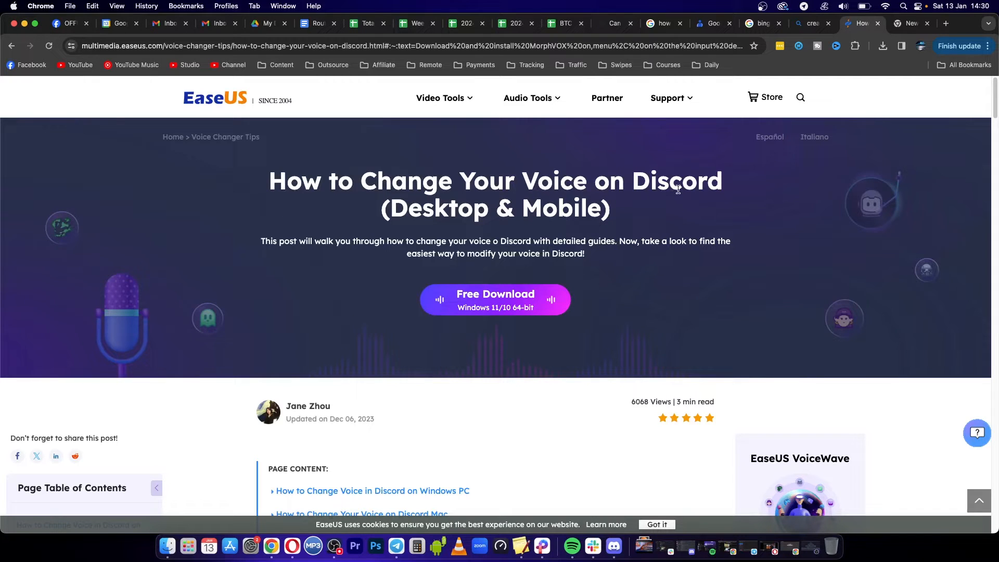
Step: Scroll from the article title into the PC section, briefly highlighting its heading, until #2 Voicemod appears
double_click(436, 208)
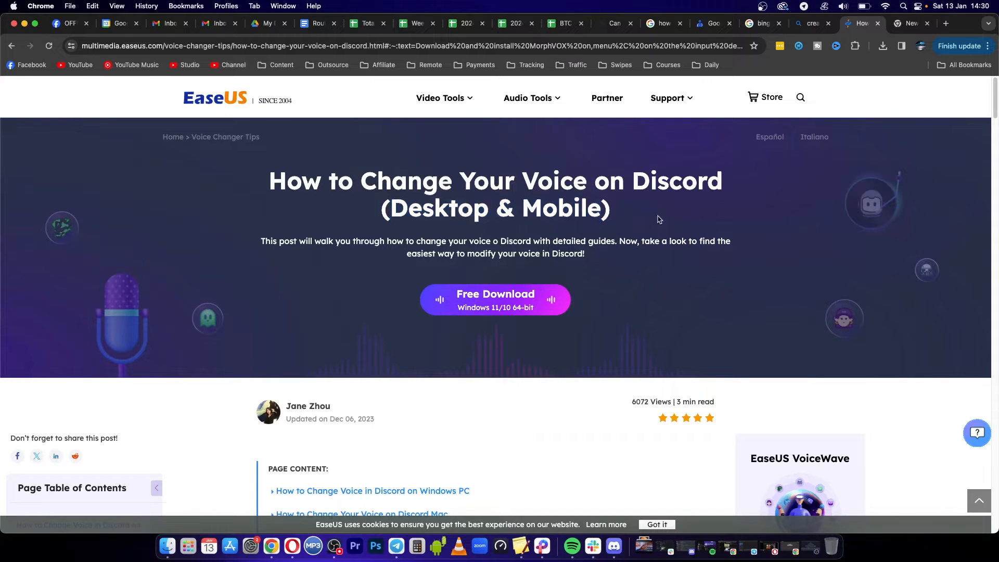
scroll("down", 3)
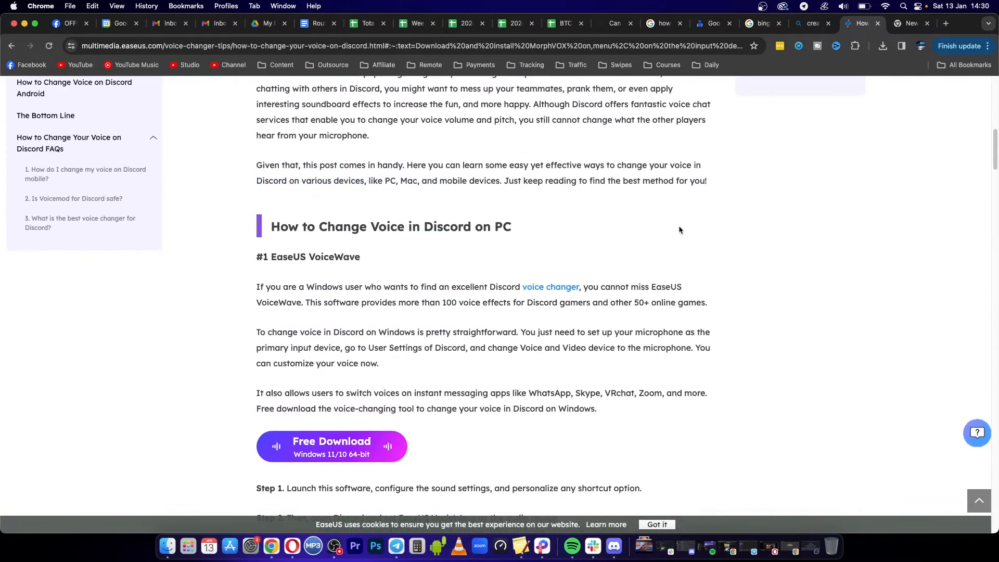
left_click_drag(272, 225, 492, 226)
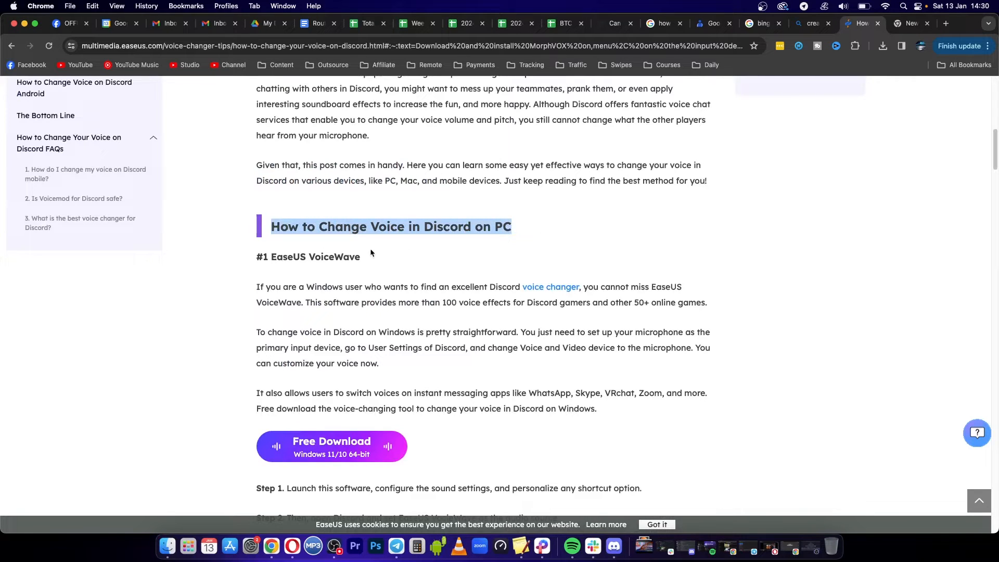
left_click(279, 254)
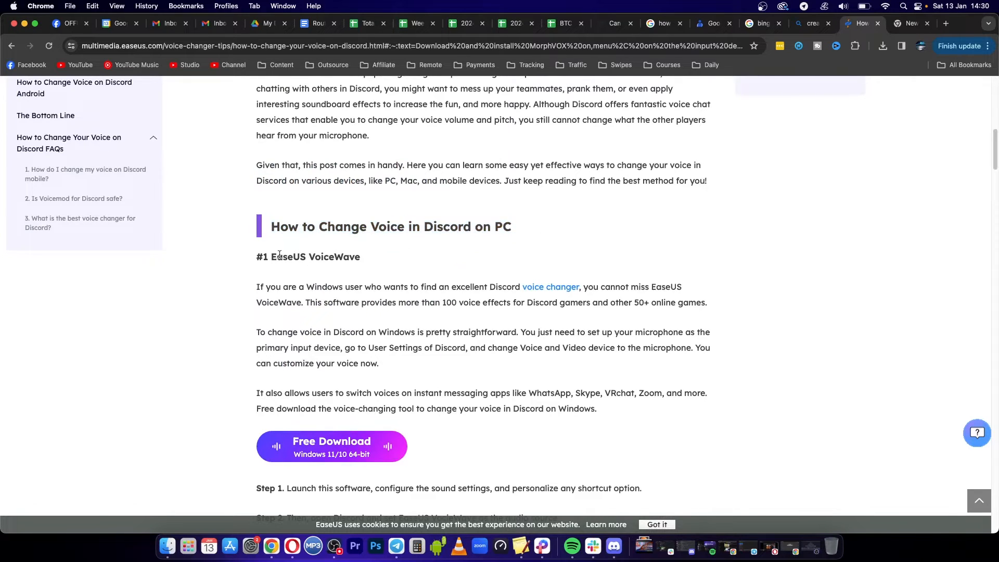
double_click(314, 257)
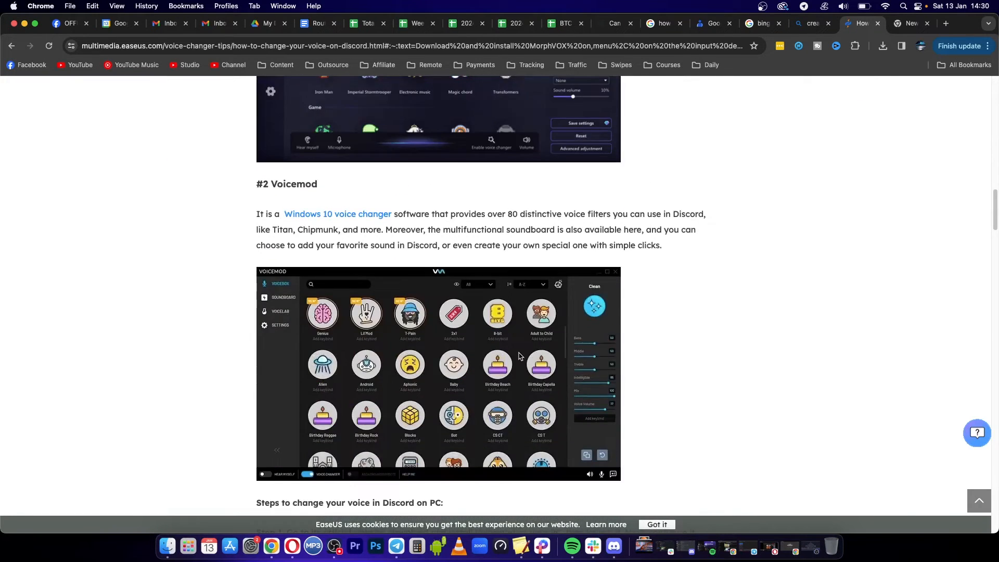
Step: Scroll past the Mac section to the iPhone heading about Live Voice Changer
scroll("down", 3)
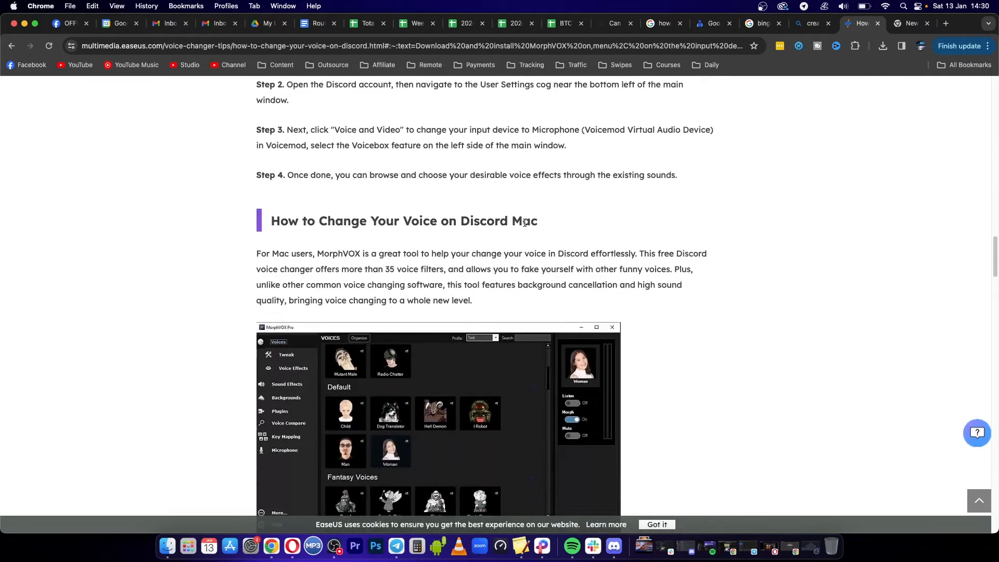
scroll("down", 3)
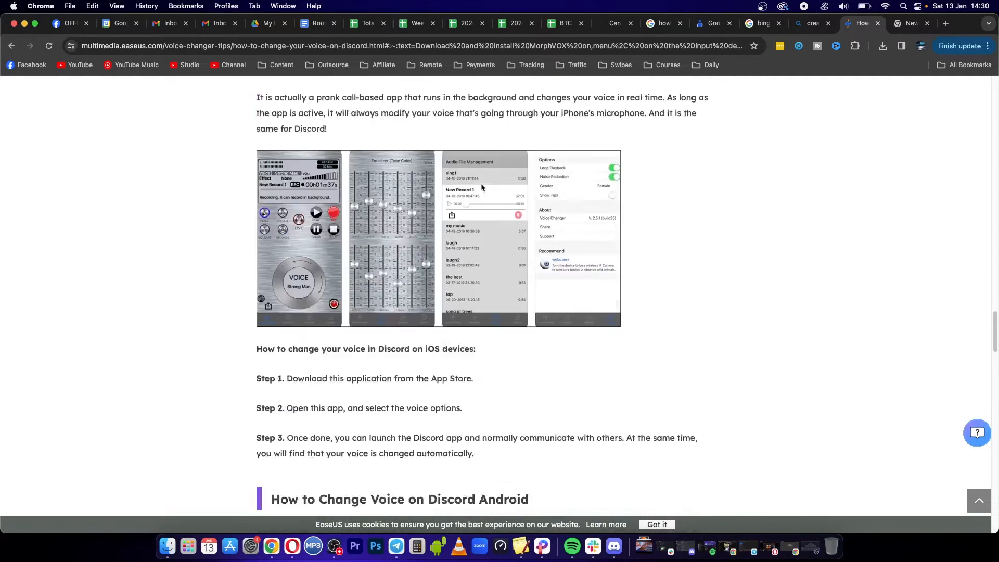
scroll("up", 3)
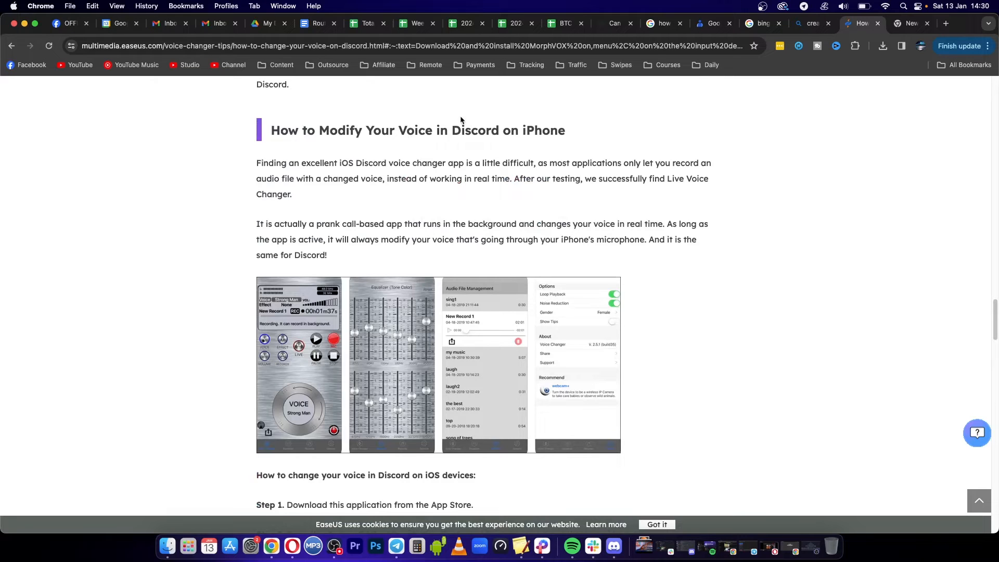
mouse_move(549, 145)
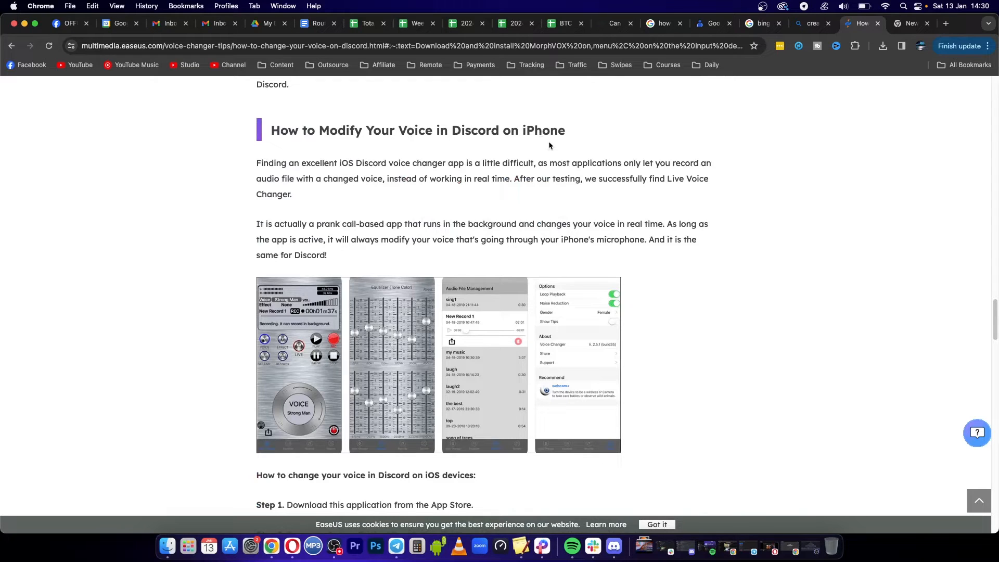
mouse_move(668, 183)
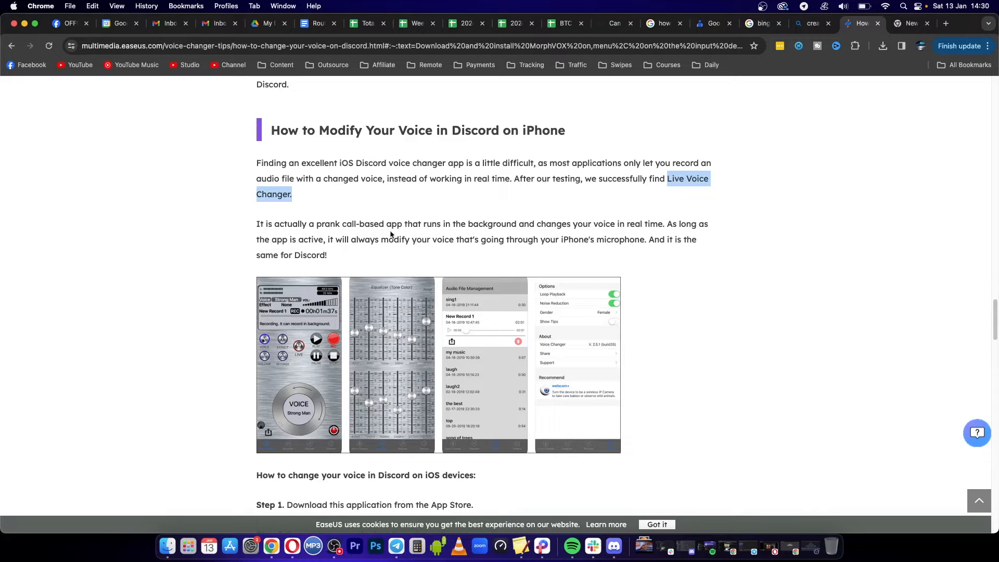
mouse_move(406, 237)
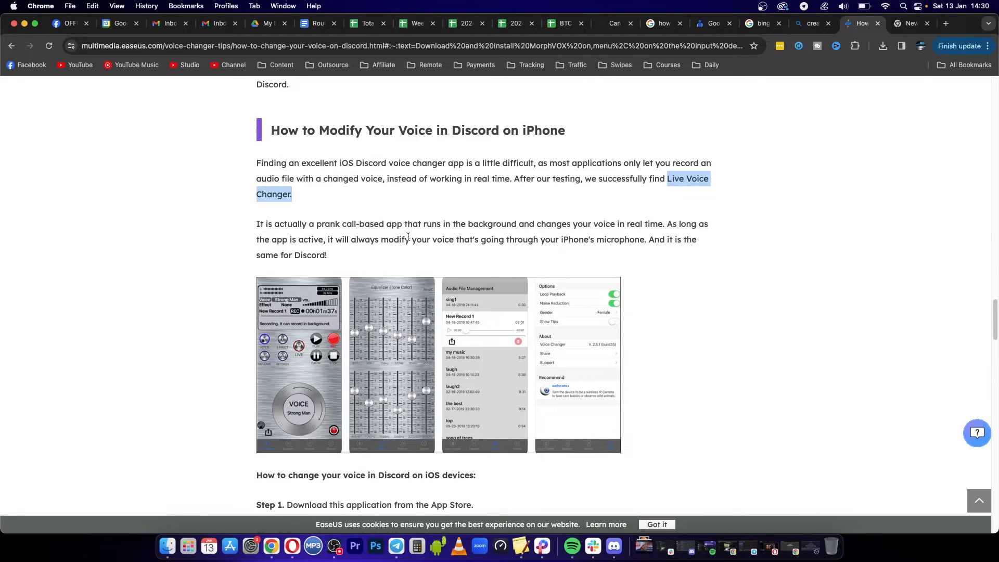
mouse_move(424, 233)
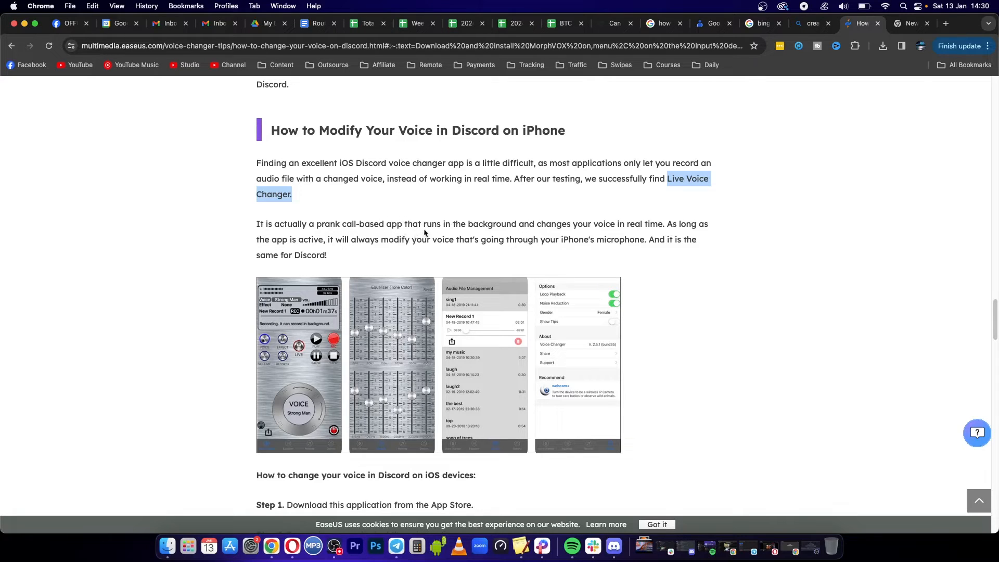
mouse_move(500, 226)
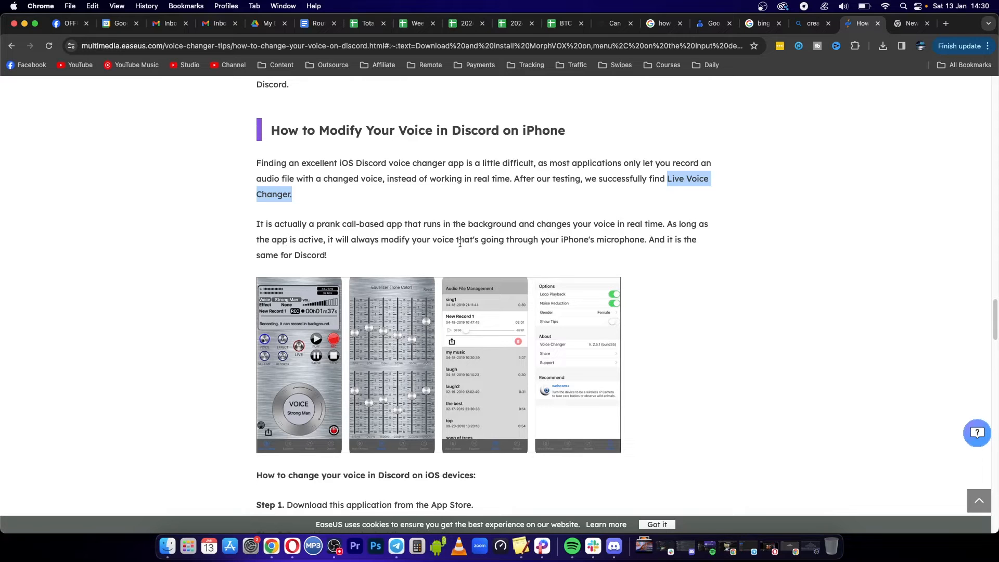
mouse_move(625, 253)
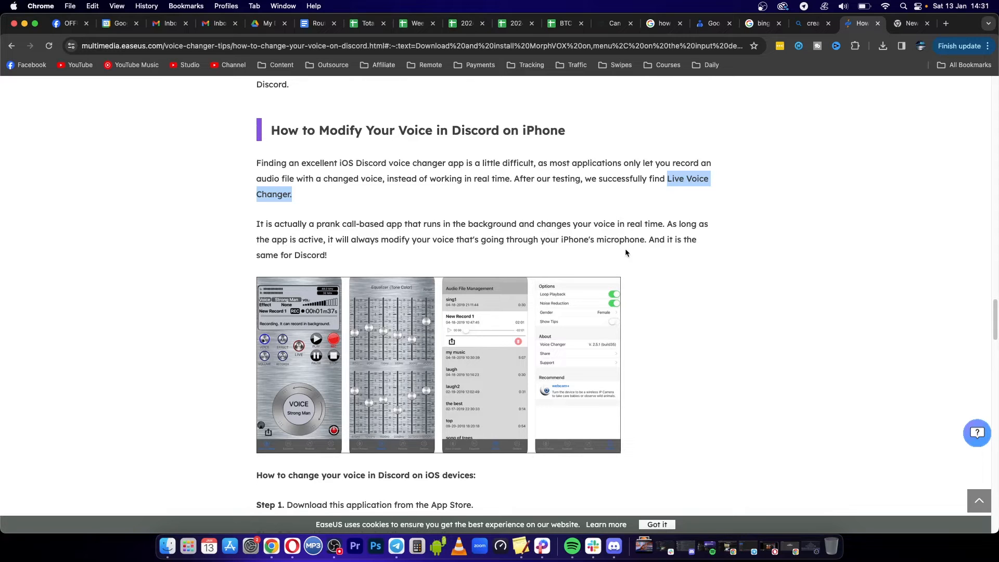
Step: Scroll through the three iOS steps until the 'How to Change Voice on Discord Android' heading shows
scroll("down", 3)
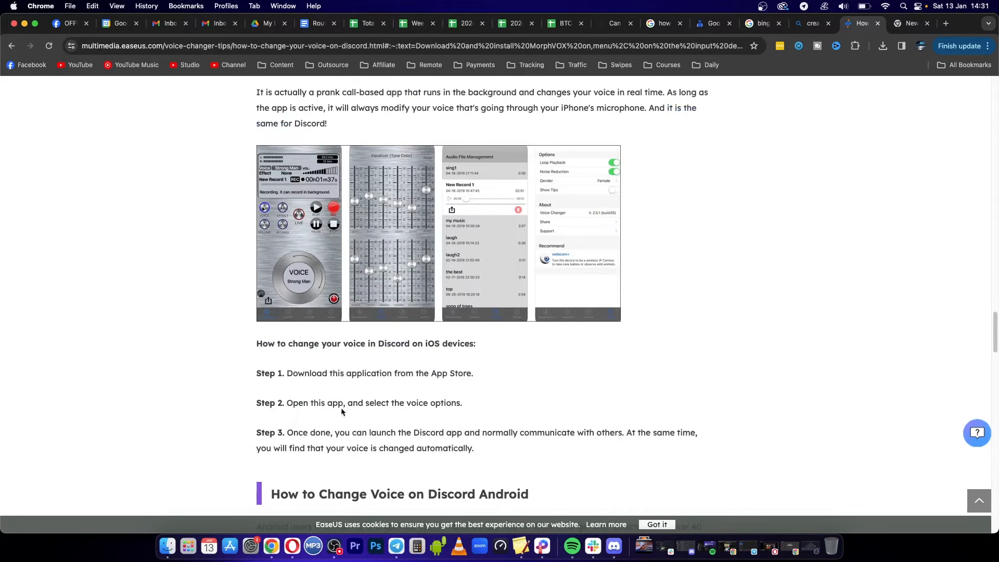
mouse_move(463, 410)
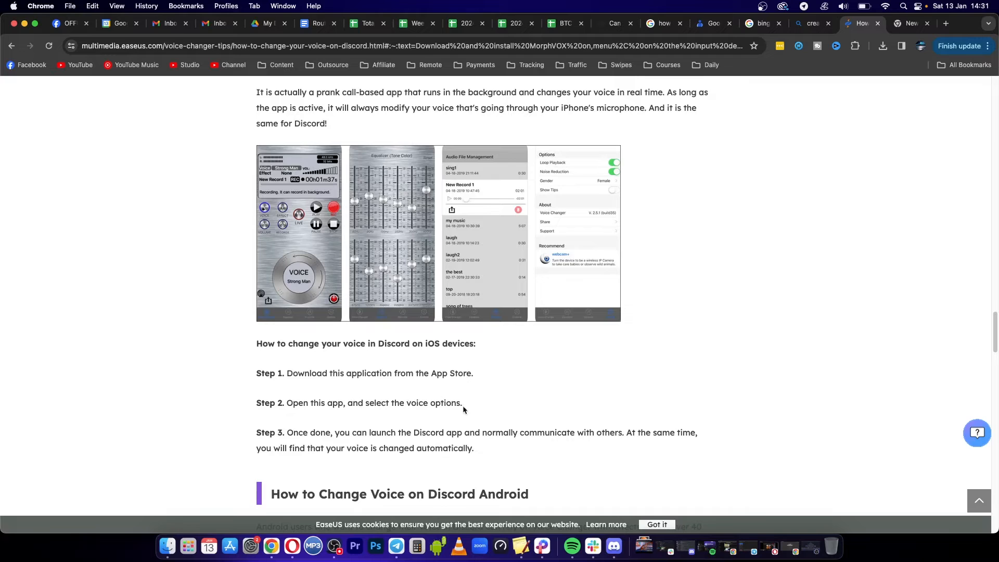
scroll("down", 3)
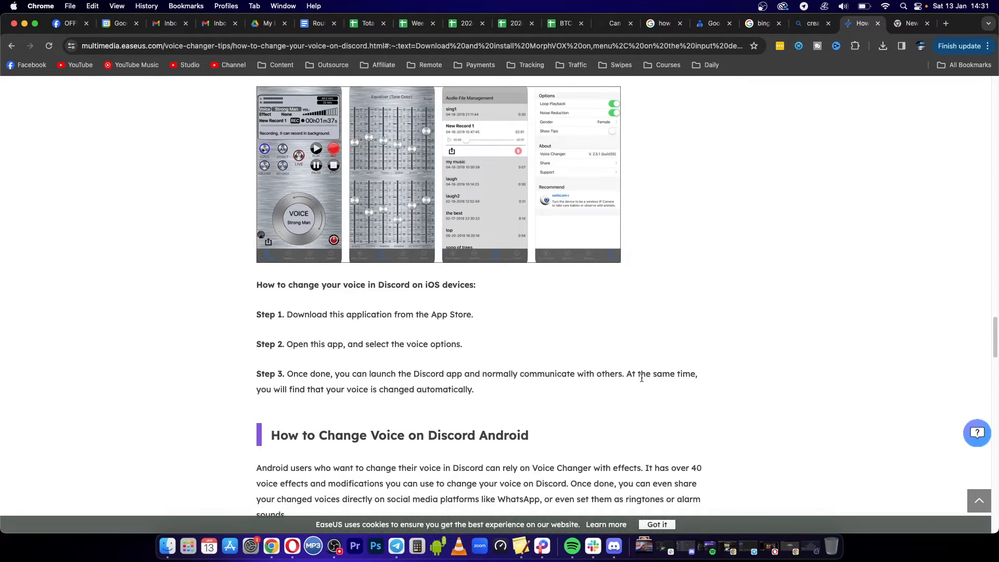
mouse_move(270, 398)
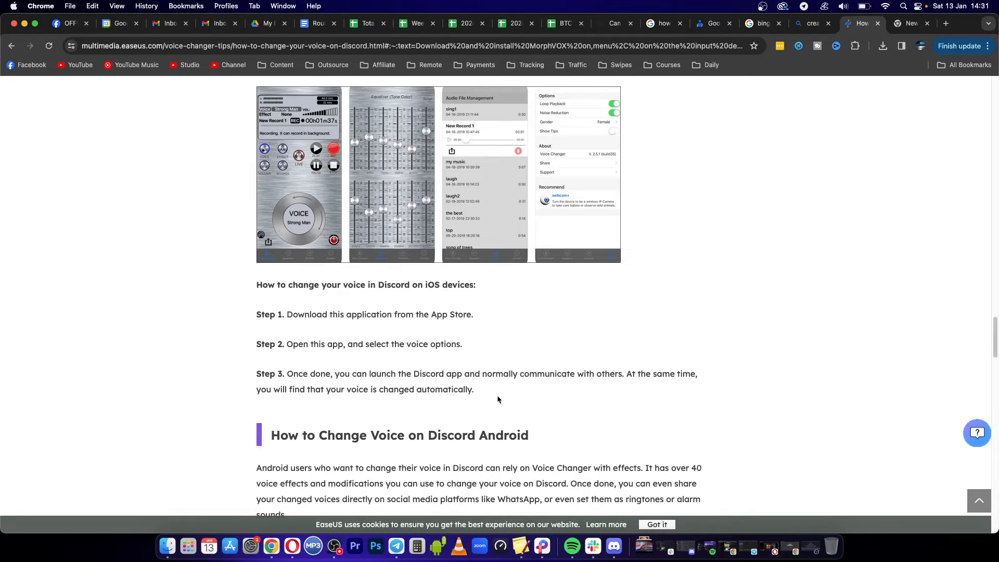
scroll("down", 3)
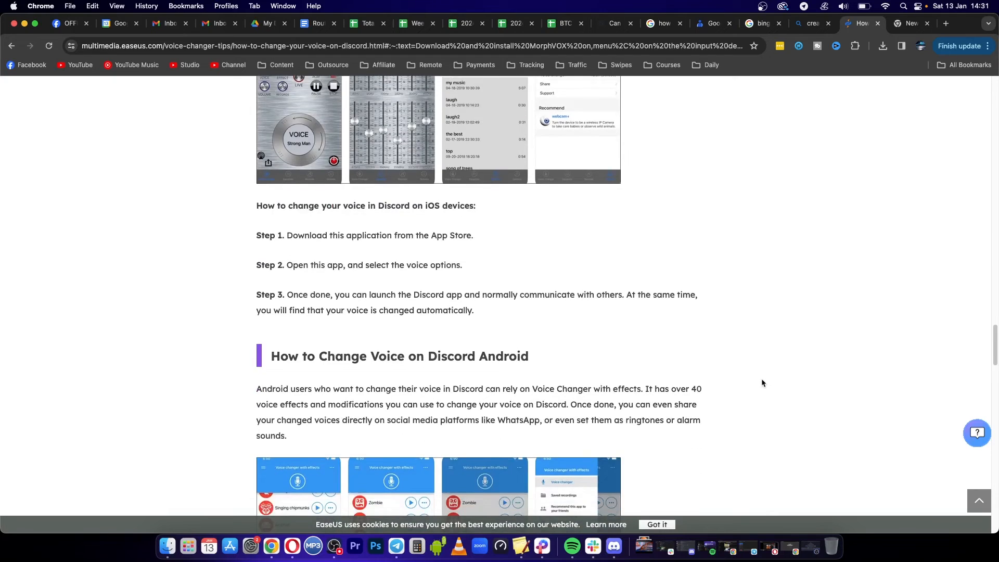
Step: Scroll into the Android section on Voice Changer with effects
scroll("down", 3)
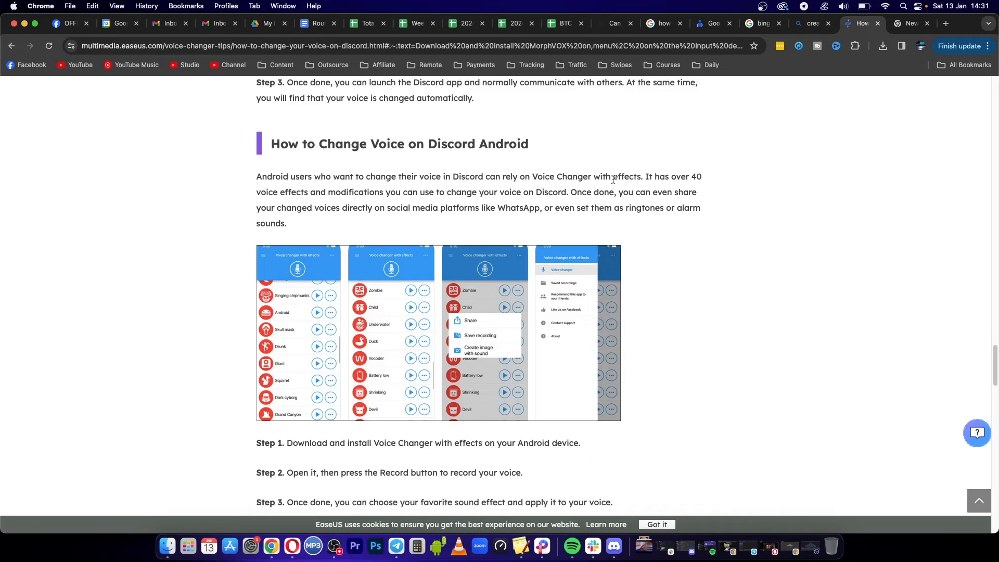
mouse_move(268, 196)
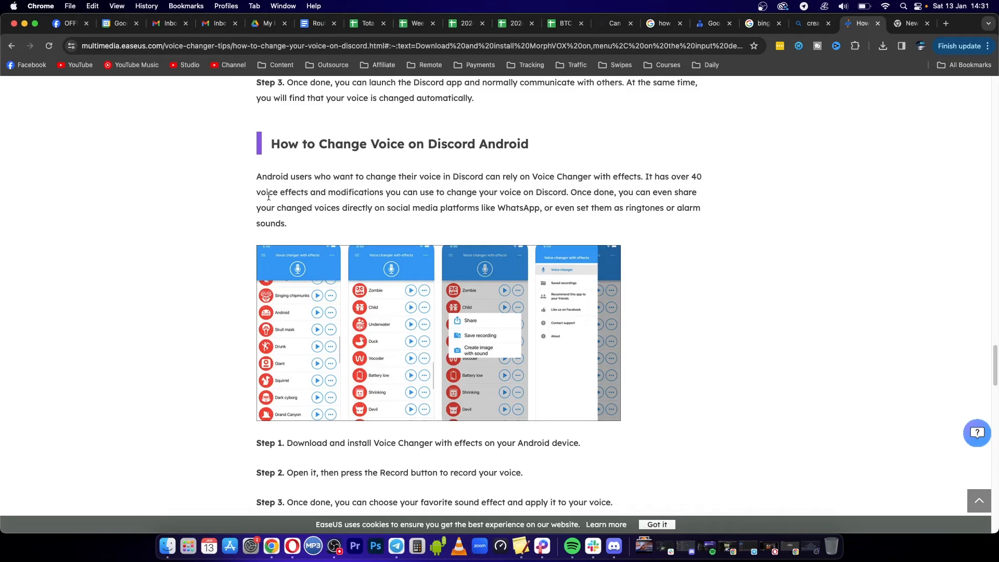
scroll("down", 3)
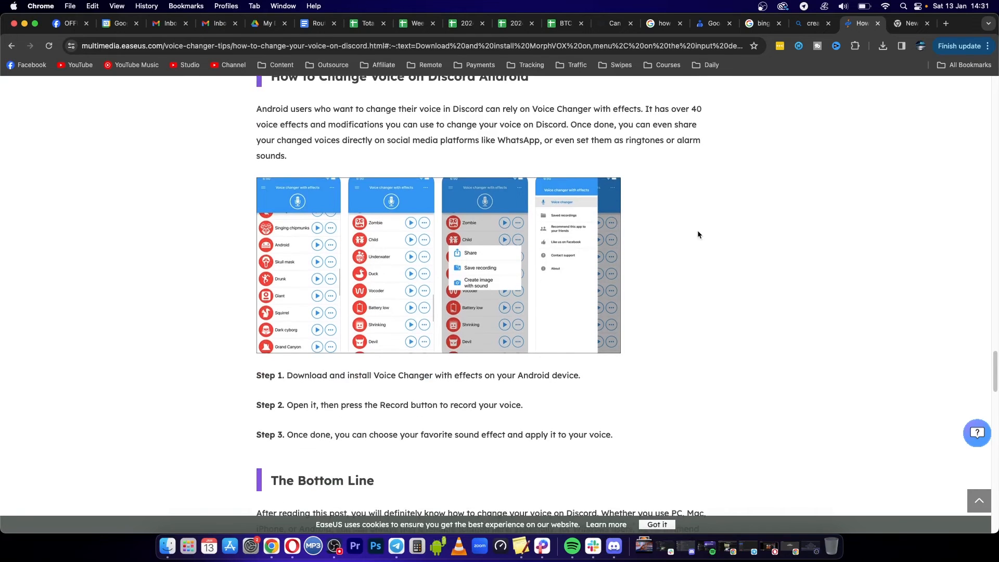
Step: Highlight the text of Android Steps 1, 2 and 3 in turn, then clear the highlight
left_click_drag(287, 376, 354, 376)
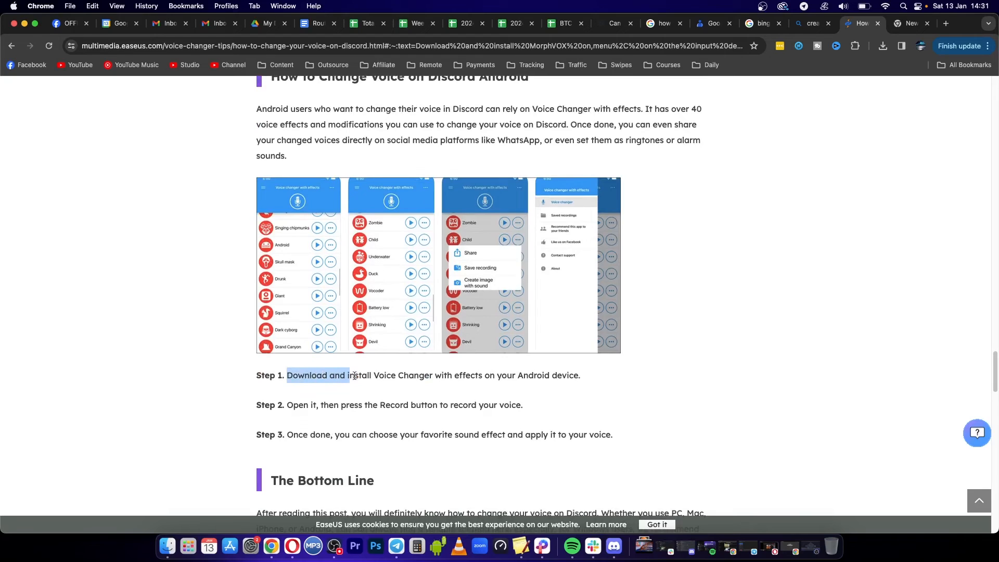
left_click_drag(348, 375, 484, 376)
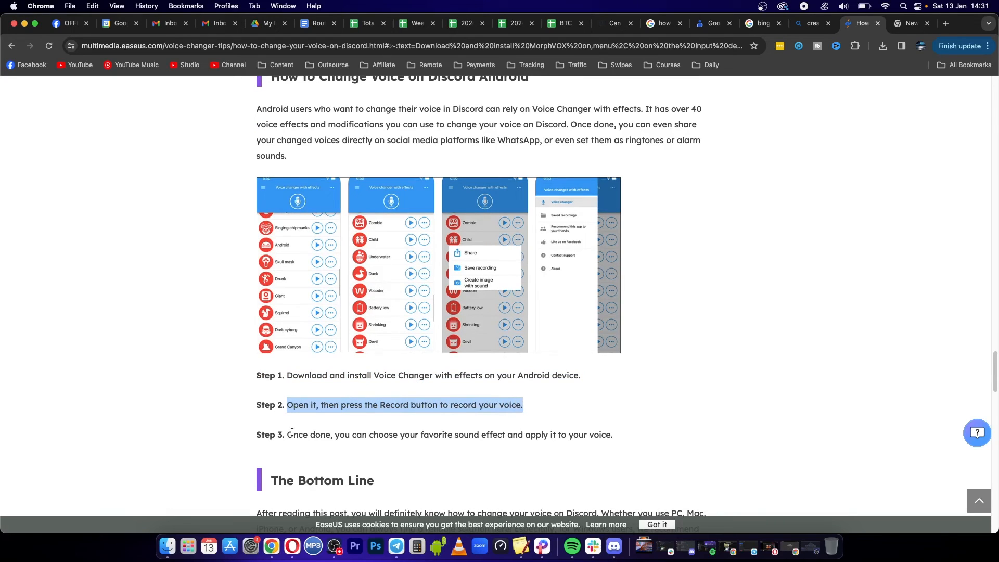
left_click_drag(288, 435, 504, 434)
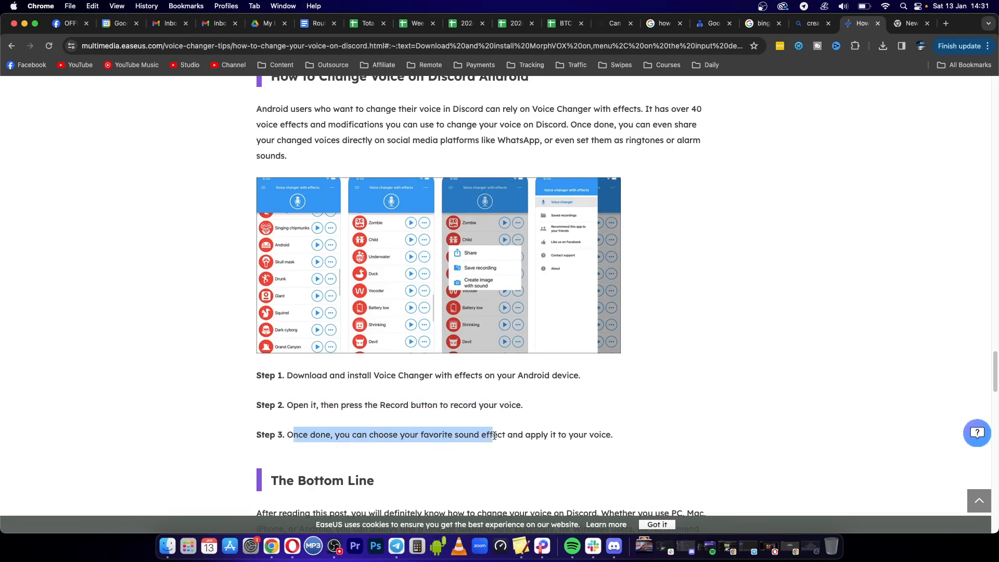
left_click_drag(493, 435, 620, 439)
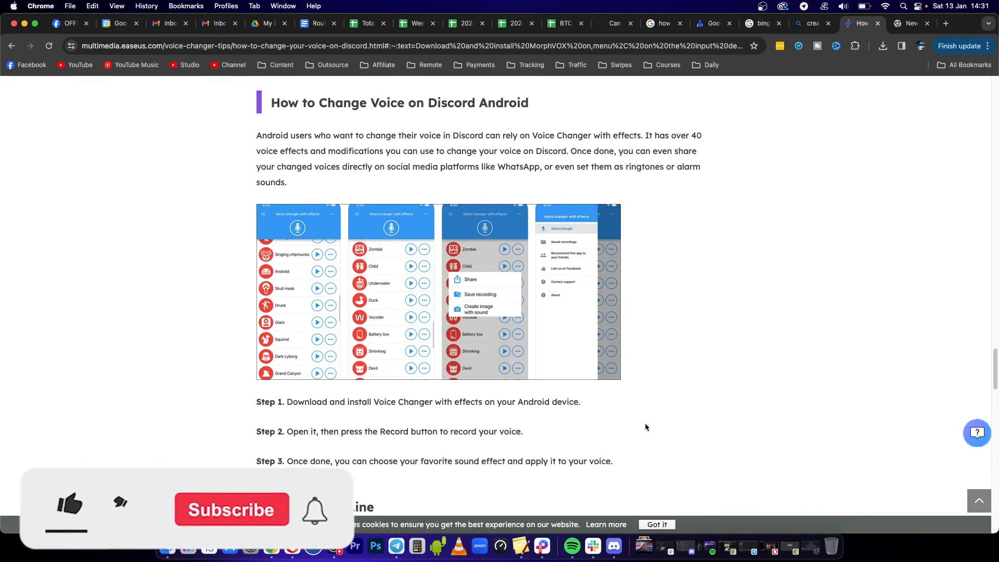
left_click(69, 503)
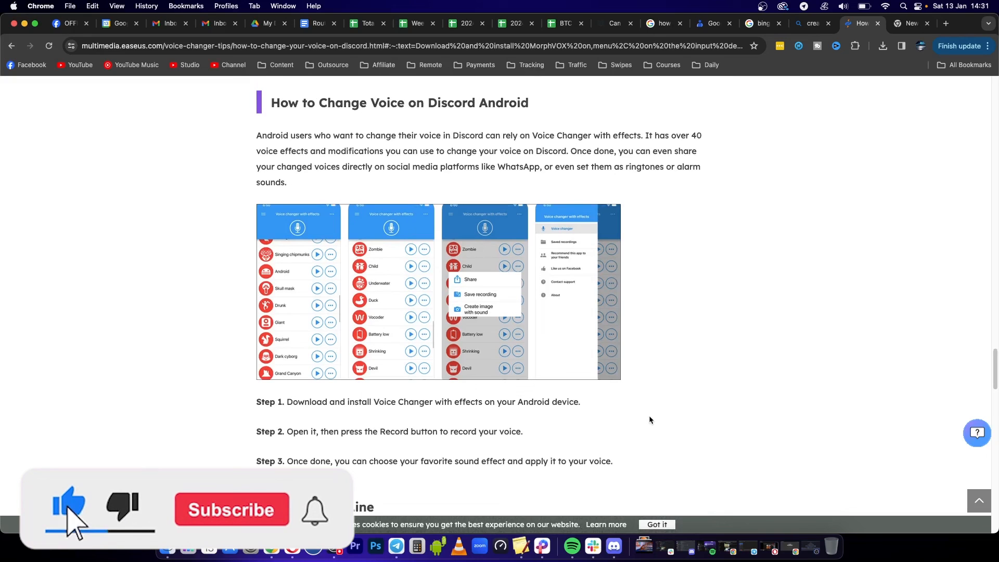
left_click(231, 509)
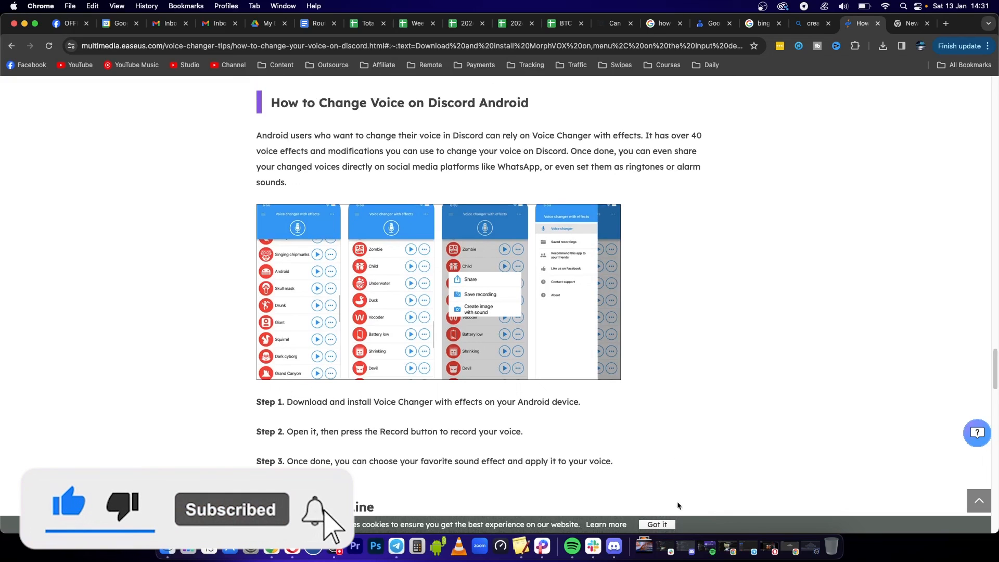